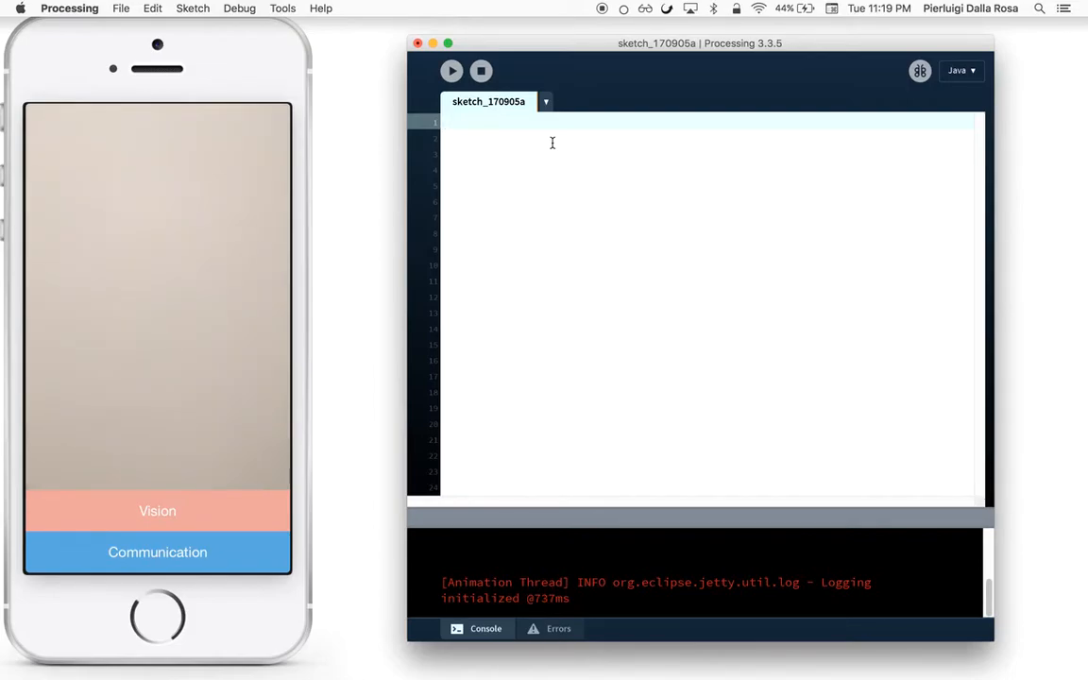
# Step: Check the installed libraries, then import the websockets library into the sketch
pyautogui.click(193, 7)
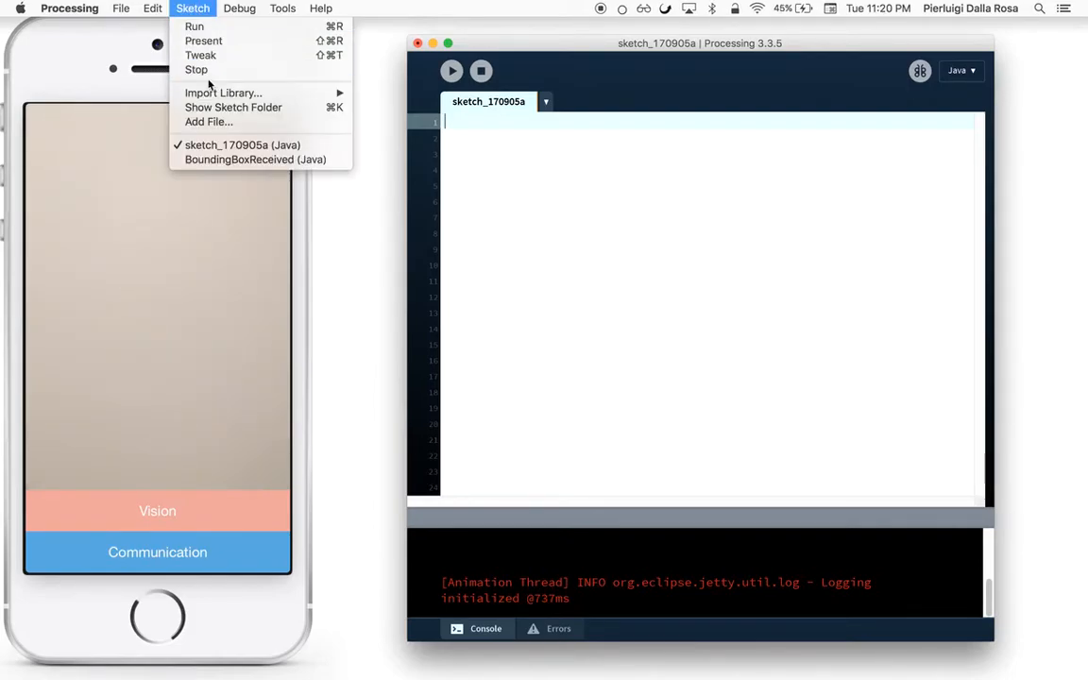
pyautogui.click(220, 92)
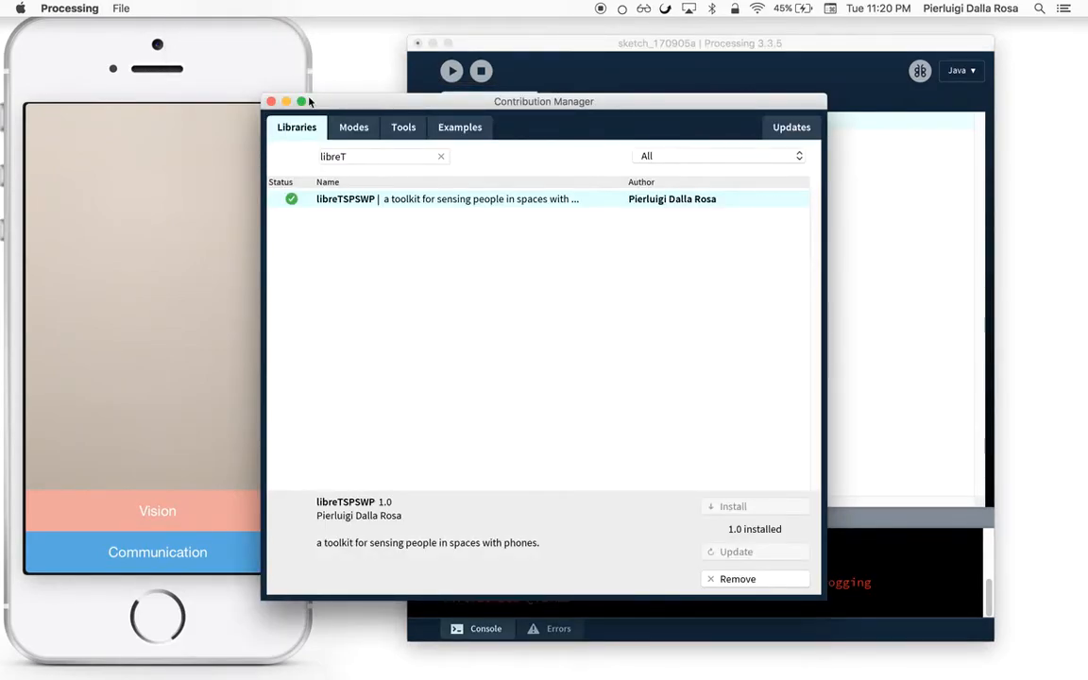
pyautogui.click(272, 102)
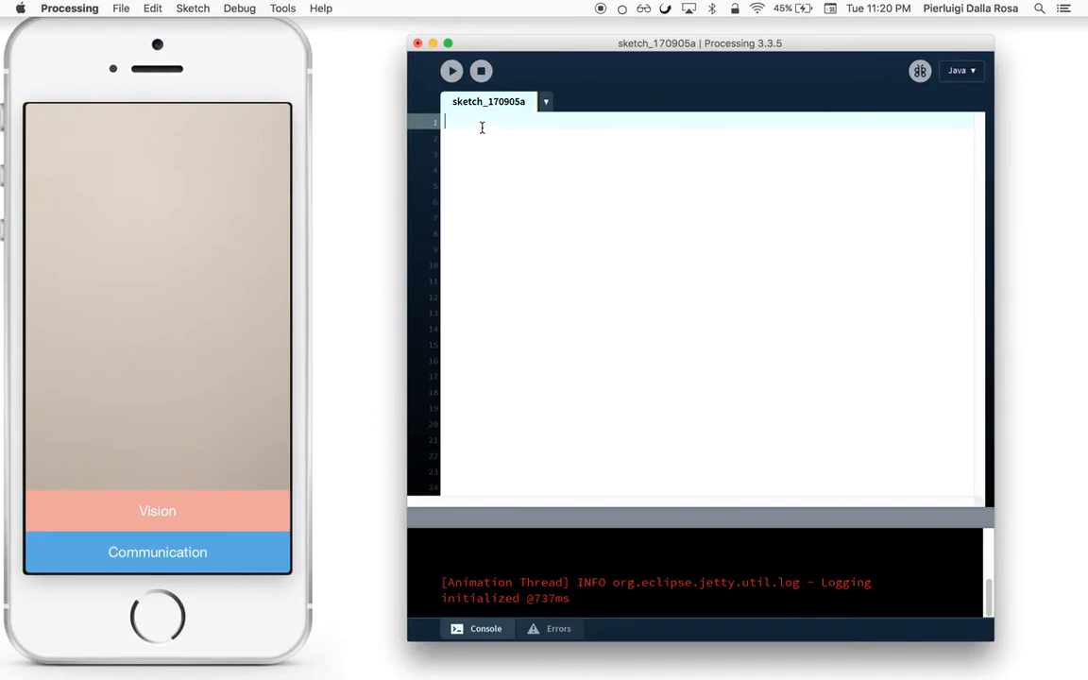
pyautogui.click(193, 7)
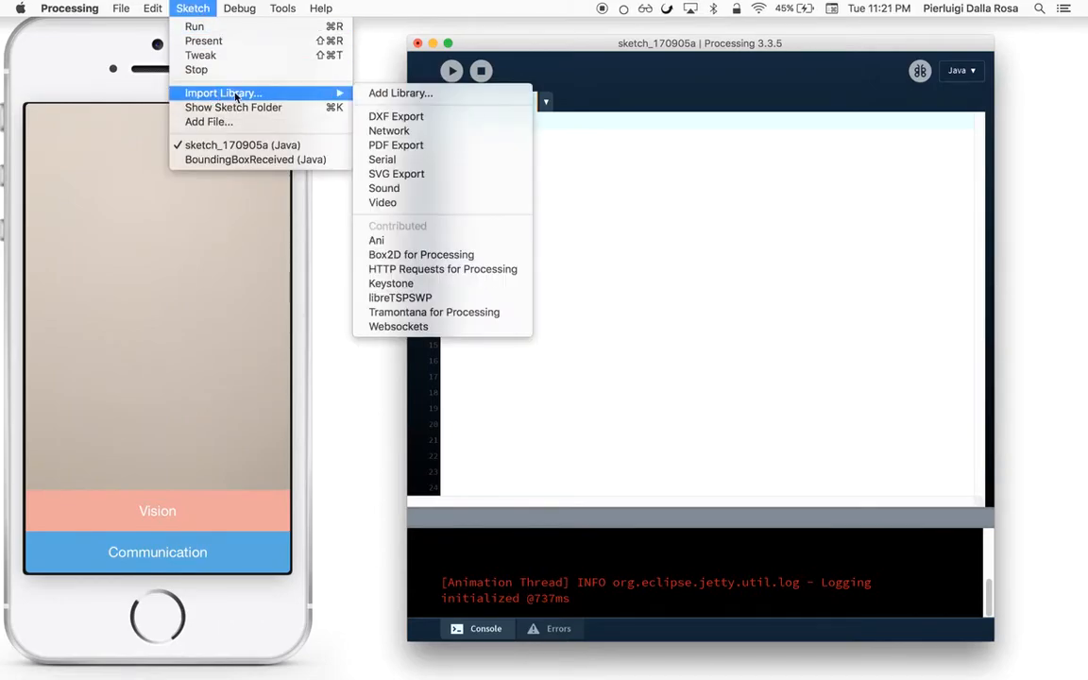
pyautogui.click(397, 325)
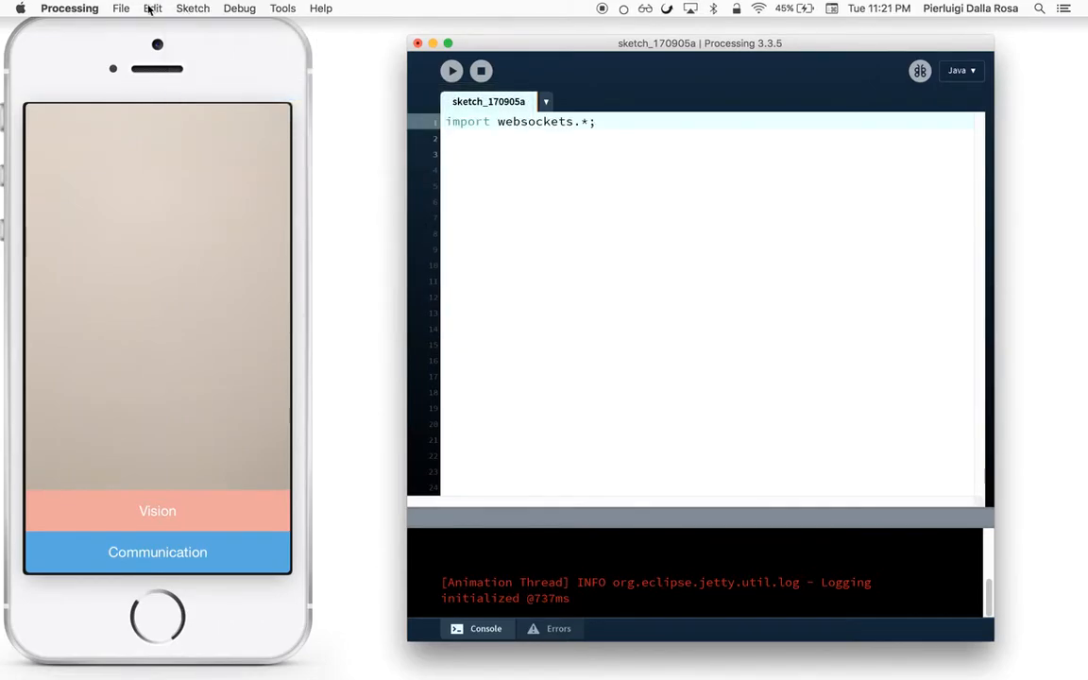
# Step: Add import libreTSPSWP.*; and declare libreTSPSWP hello; in the sketch
pyautogui.write('import libreTSPSWP.*;')
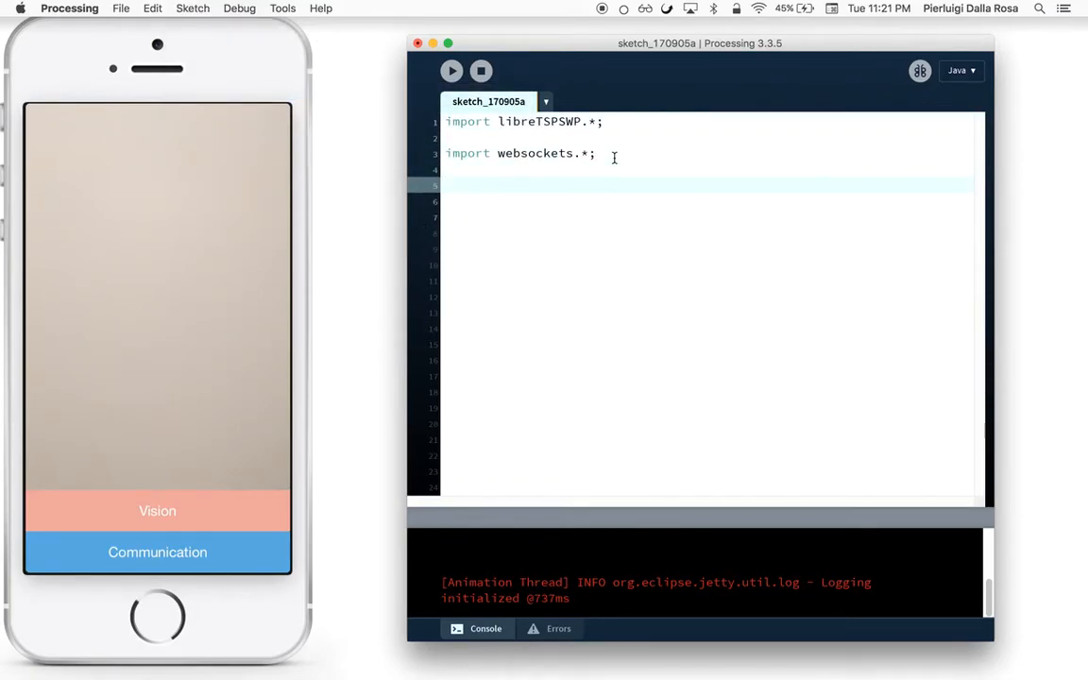
pyautogui.write('k')
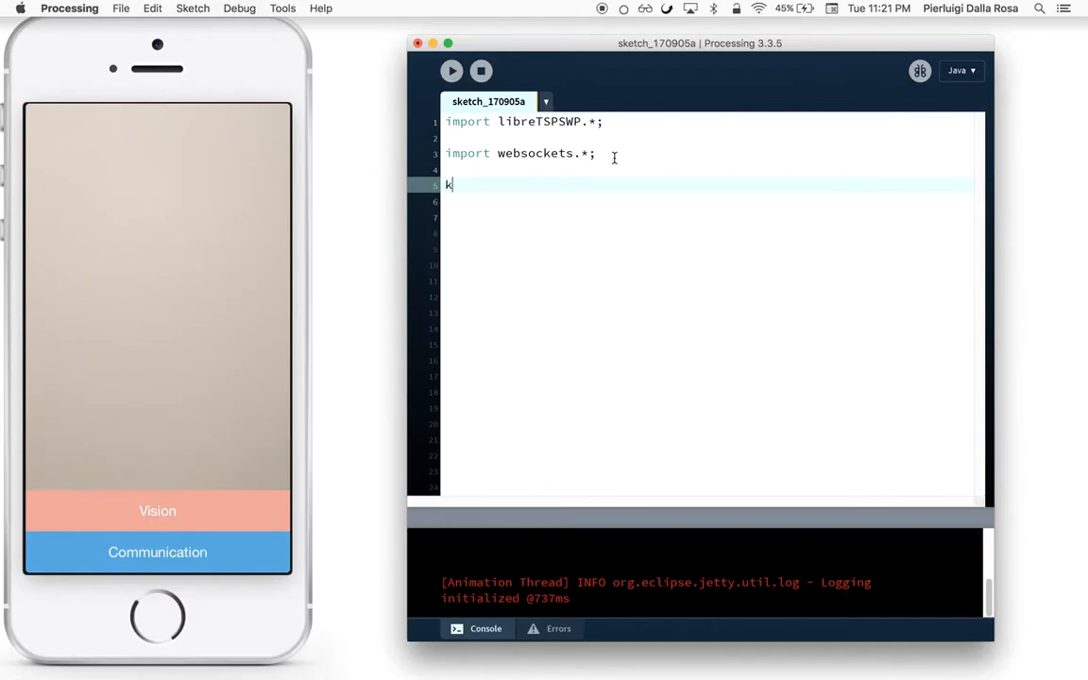
pyautogui.write('libreT')
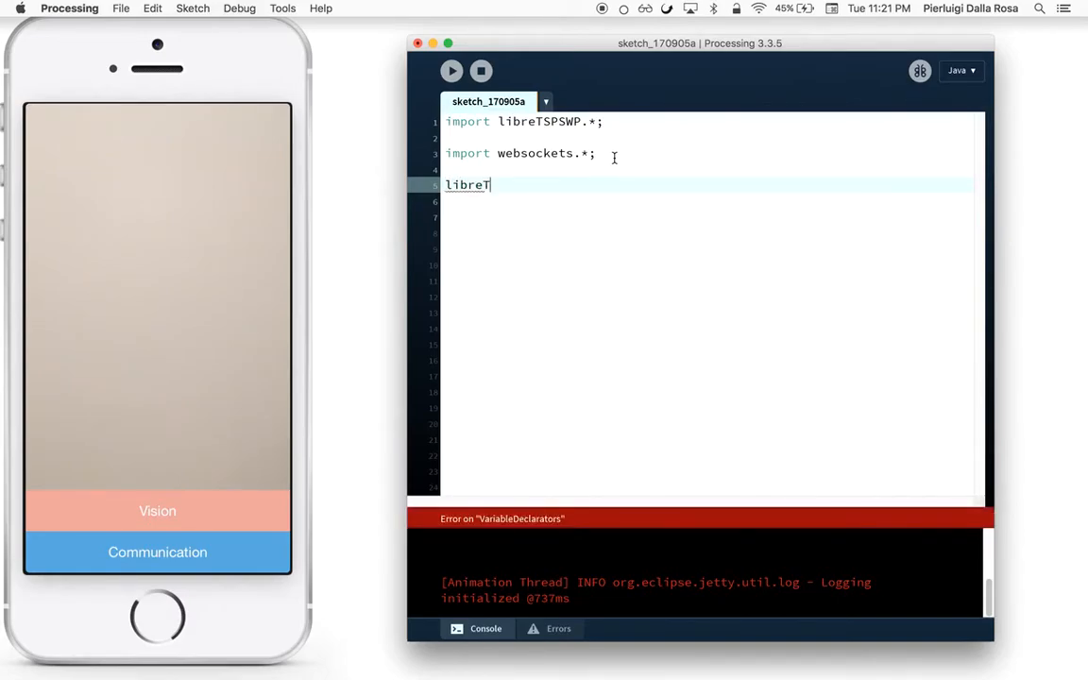
pyautogui.write('SP')
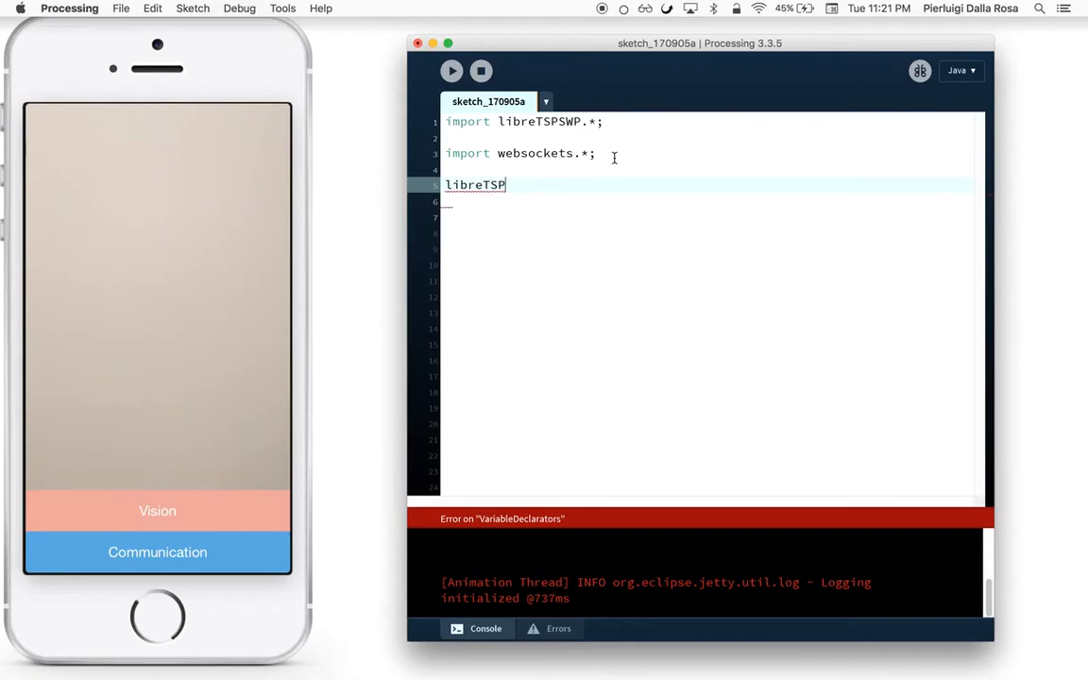
pyautogui.write('SWP hello;')
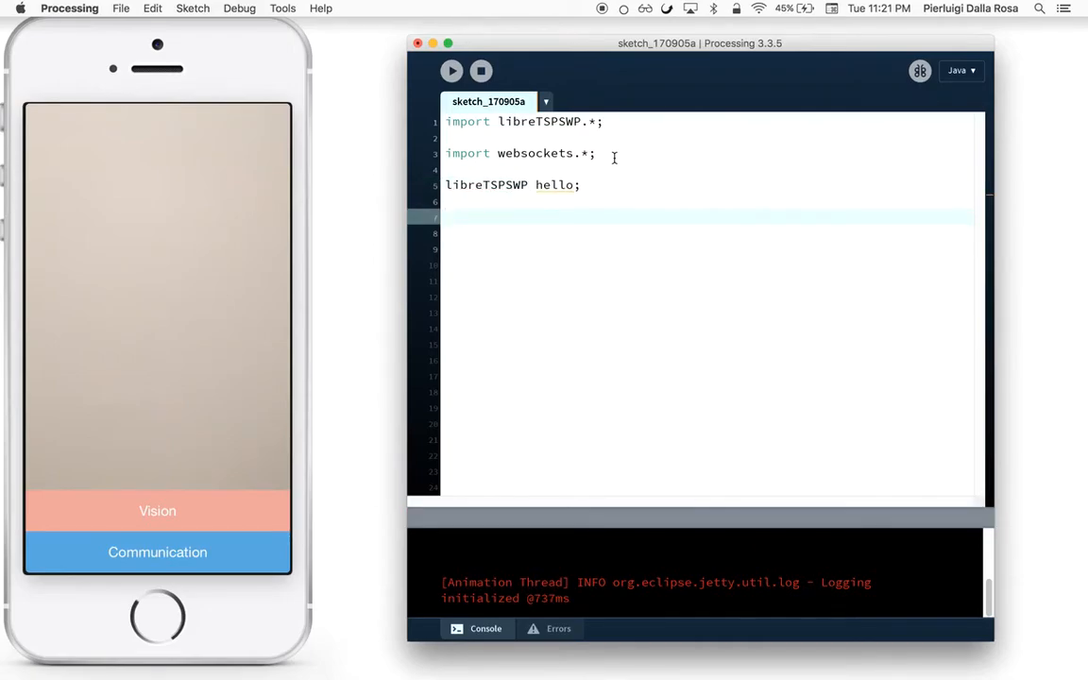
pyautogui.write('v')
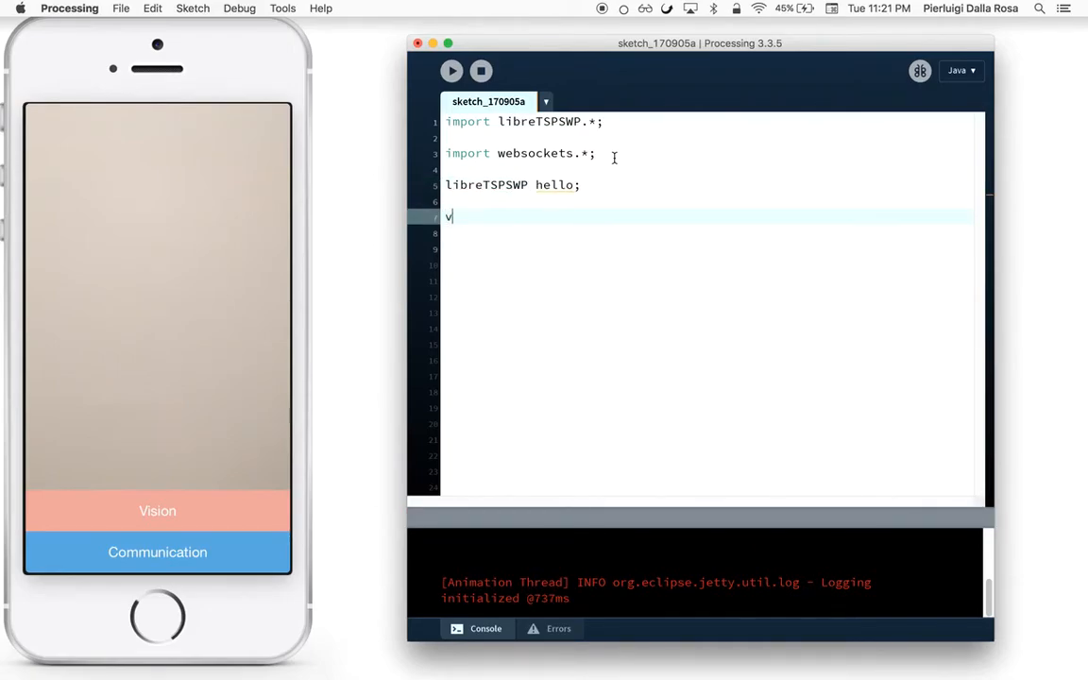
# Step: Write setup() assigning hello = new libreTSPSWP()
pyautogui.write('oid setup()')
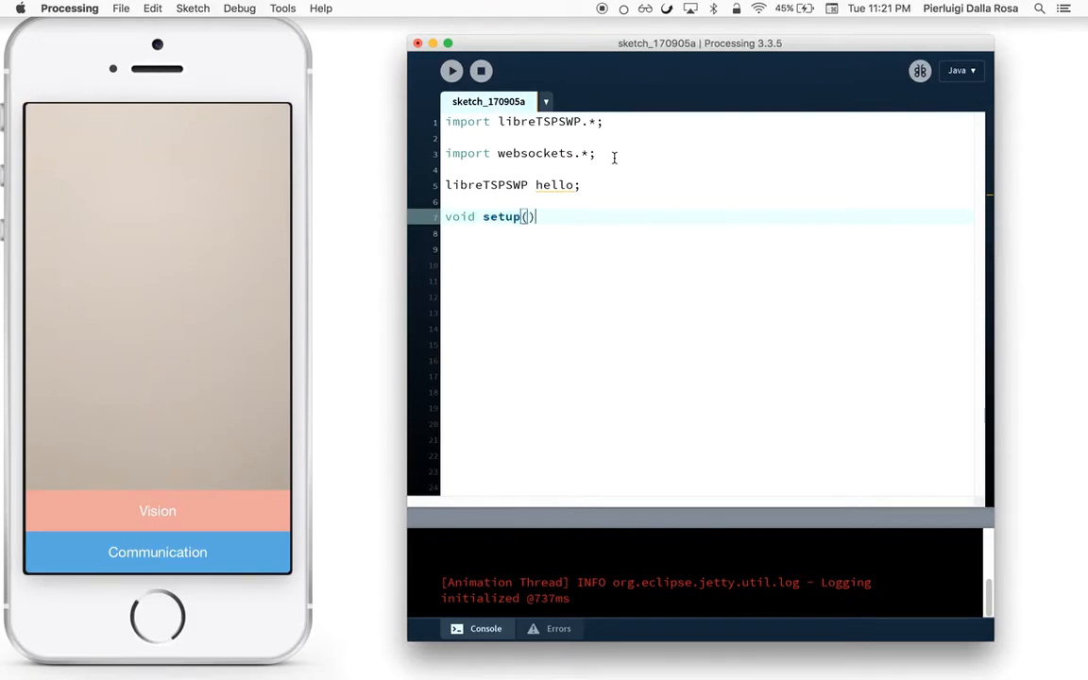
pyautogui.write('{')
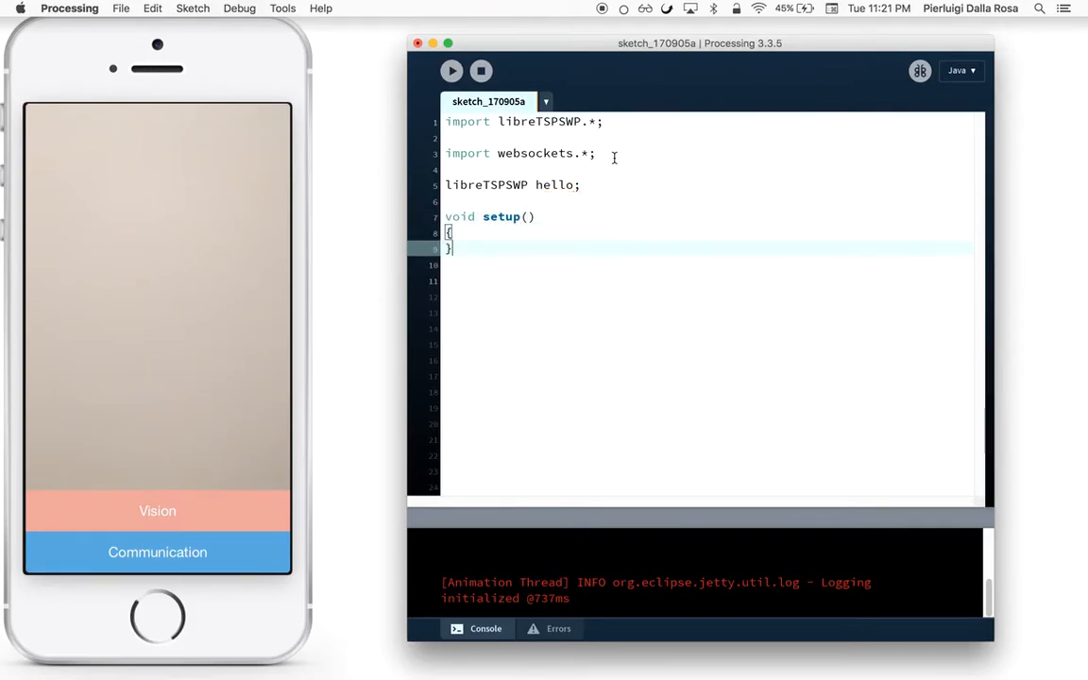
pyautogui.write('hel')
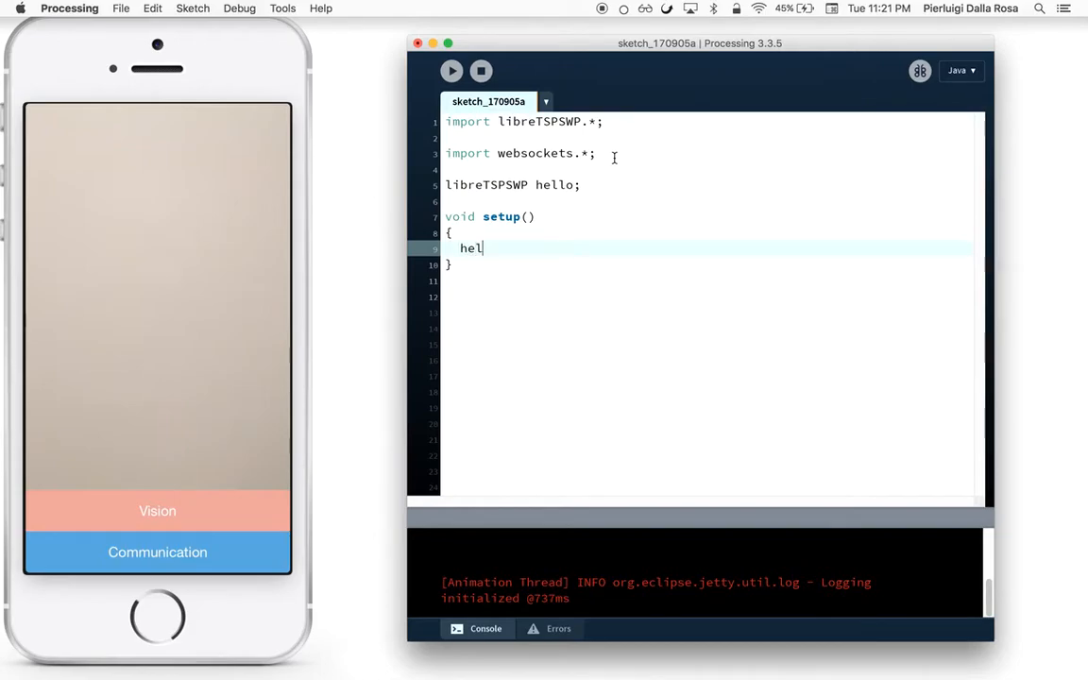
pyautogui.write('lo')
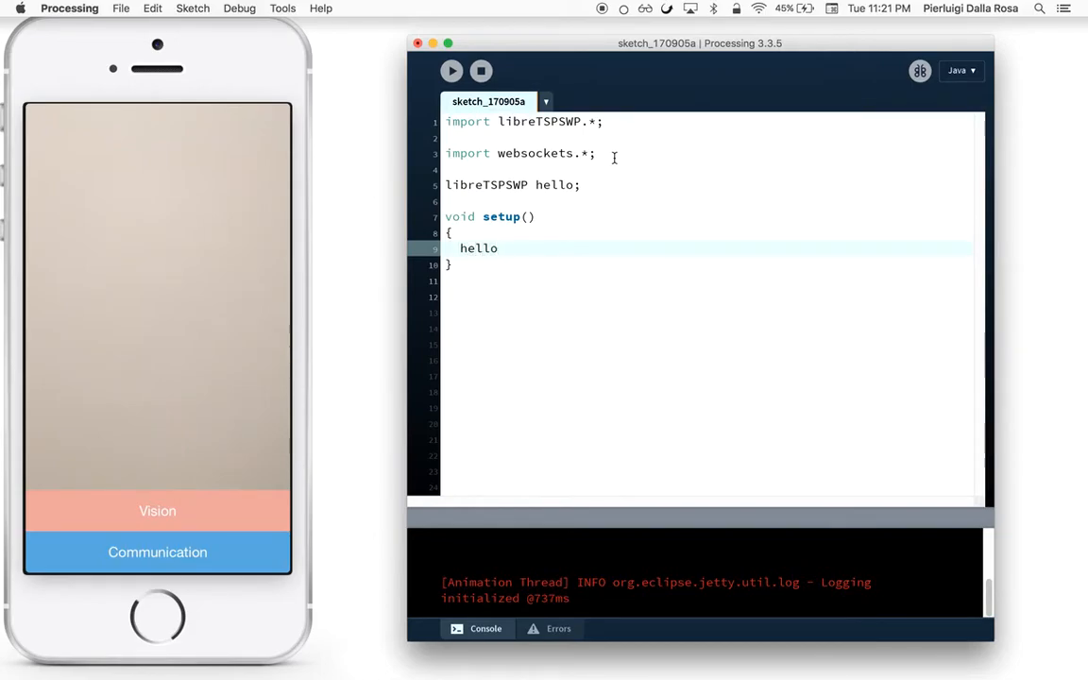
pyautogui.write('=')
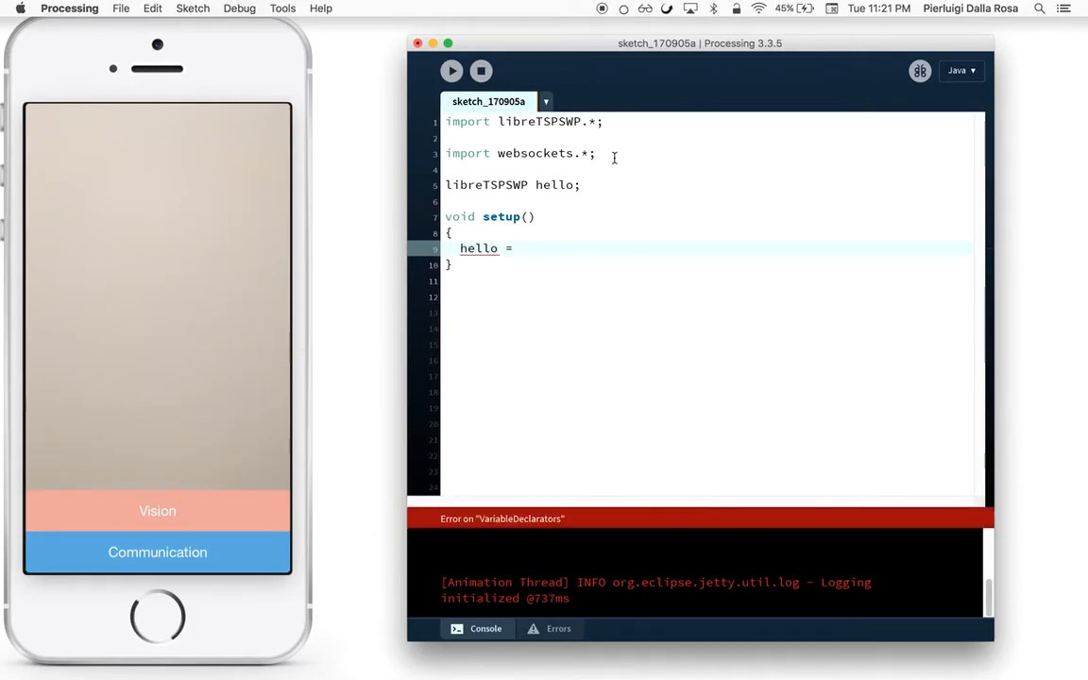
pyautogui.write('new libreTSPSWP();')
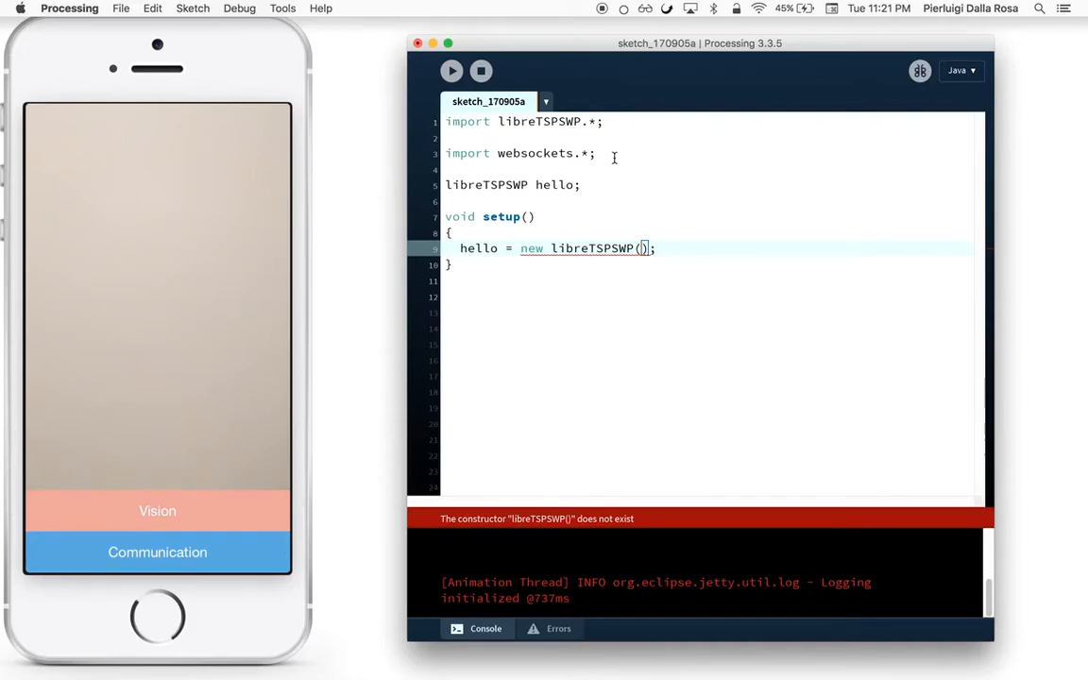
# Step: Pass this and the phone's IP "192.168.1.13" to the libreTSPSWP constructor
pyautogui.write('this')
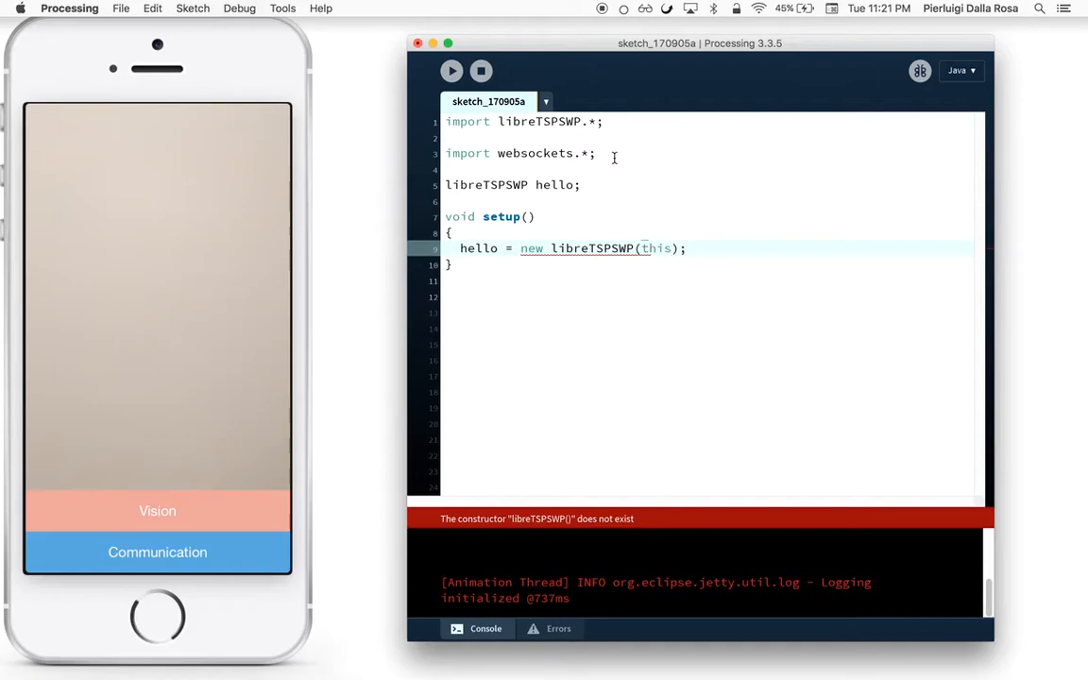
pyautogui.write(',')
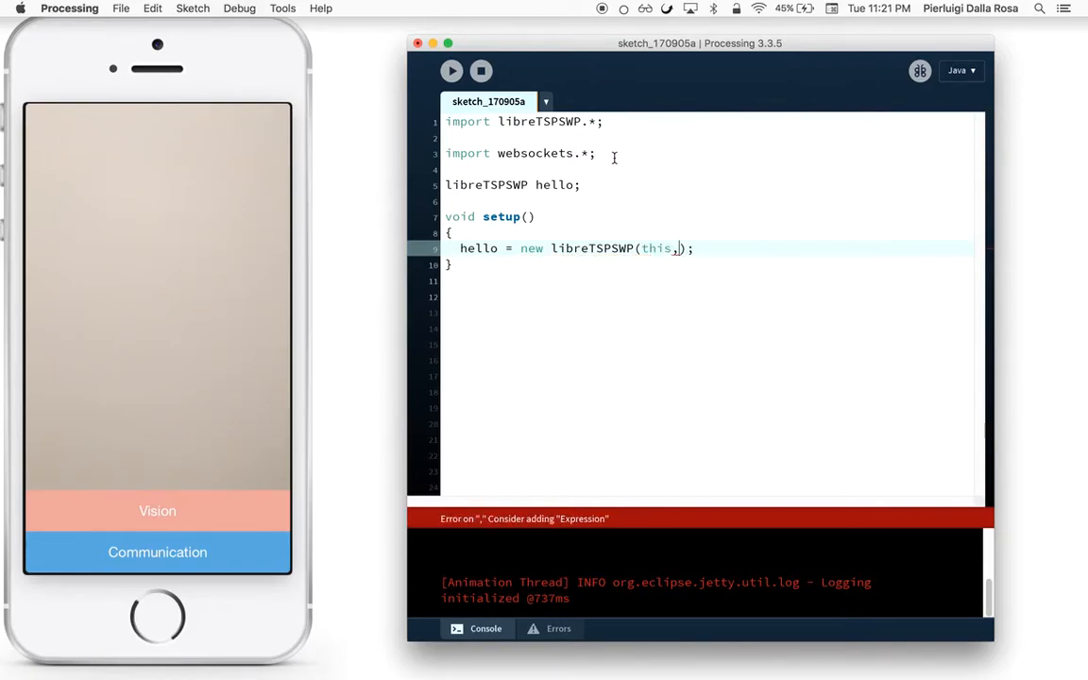
pyautogui.write('""')
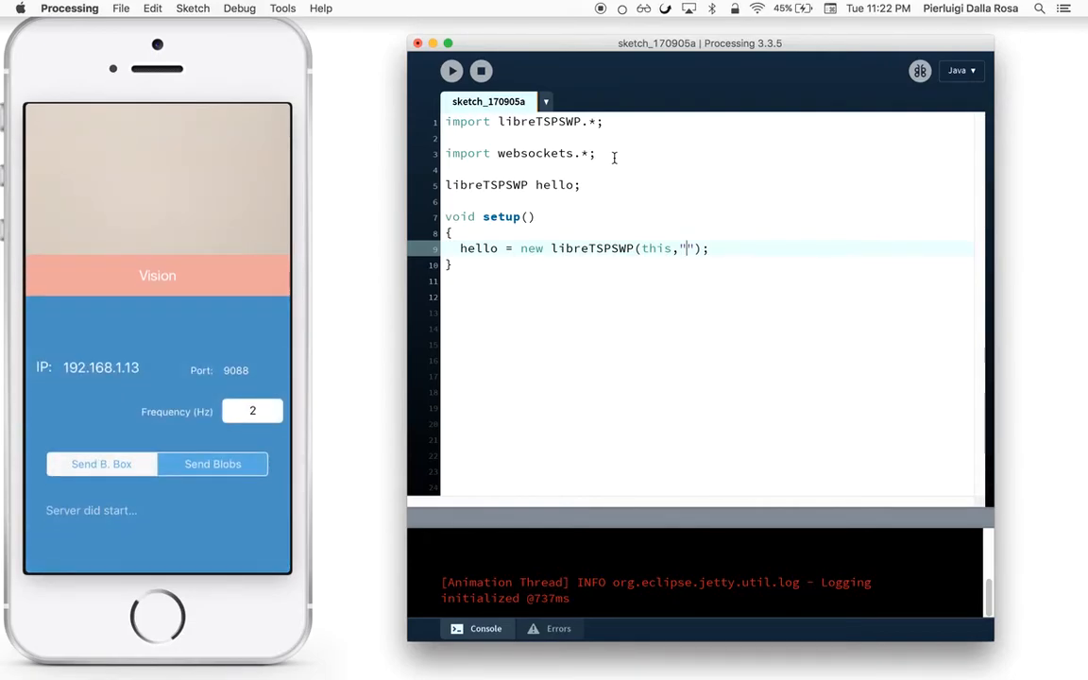
pyautogui.write('192.168.1')
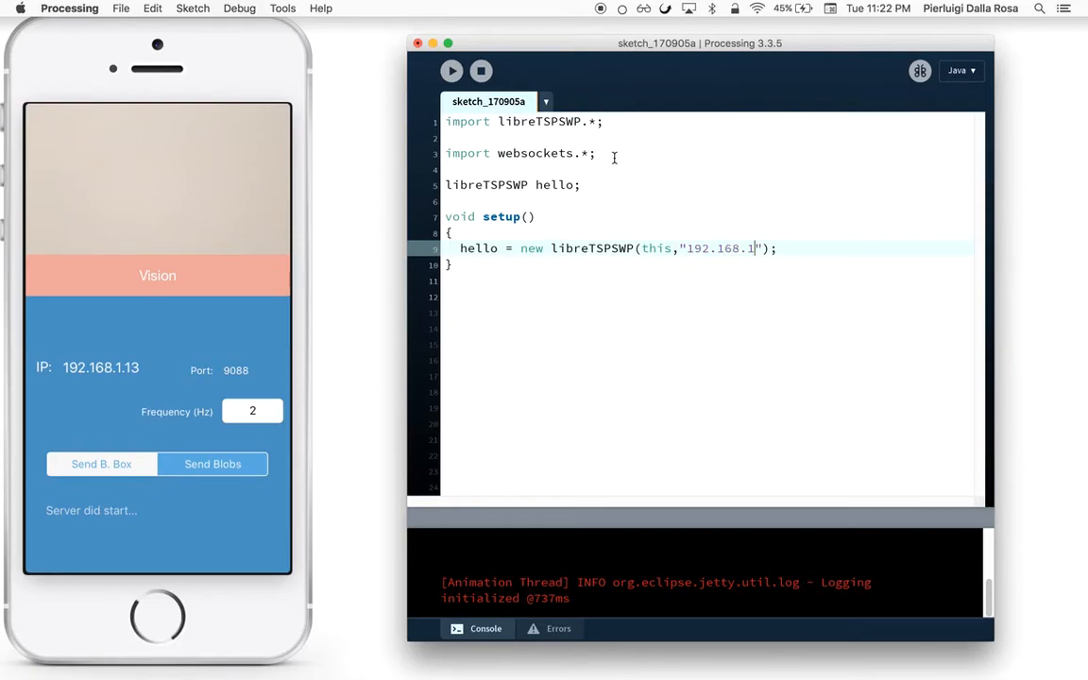
pyautogui.write('3')
pyautogui.click(710, 297)
pyautogui.write('void onBoundingBoxReceived(')
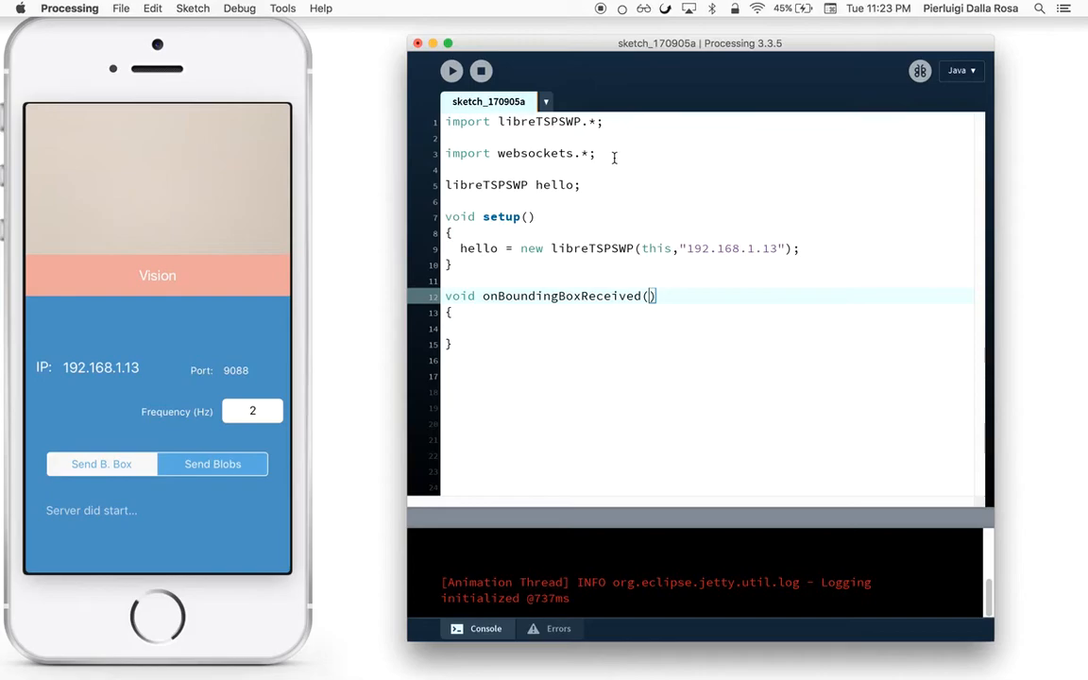
# Step: Give onBoundingBoxReceived parameters LBBoxContainer container, int nBlobs and String ip
pyautogui.write('LBBoxContainer')
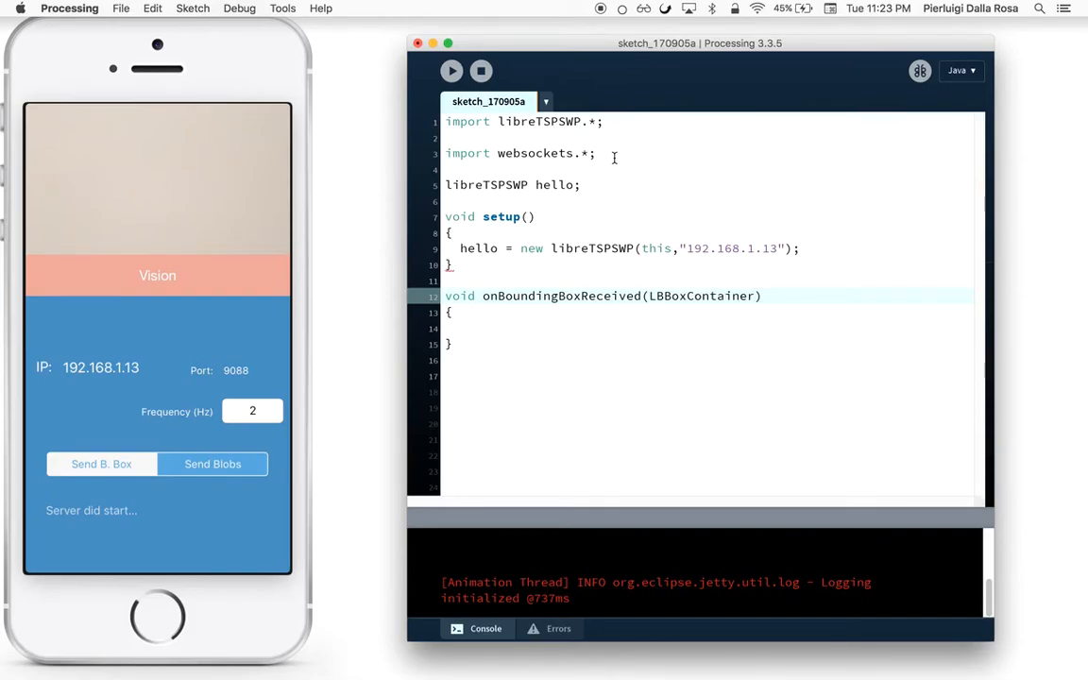
pyautogui.write('container,')
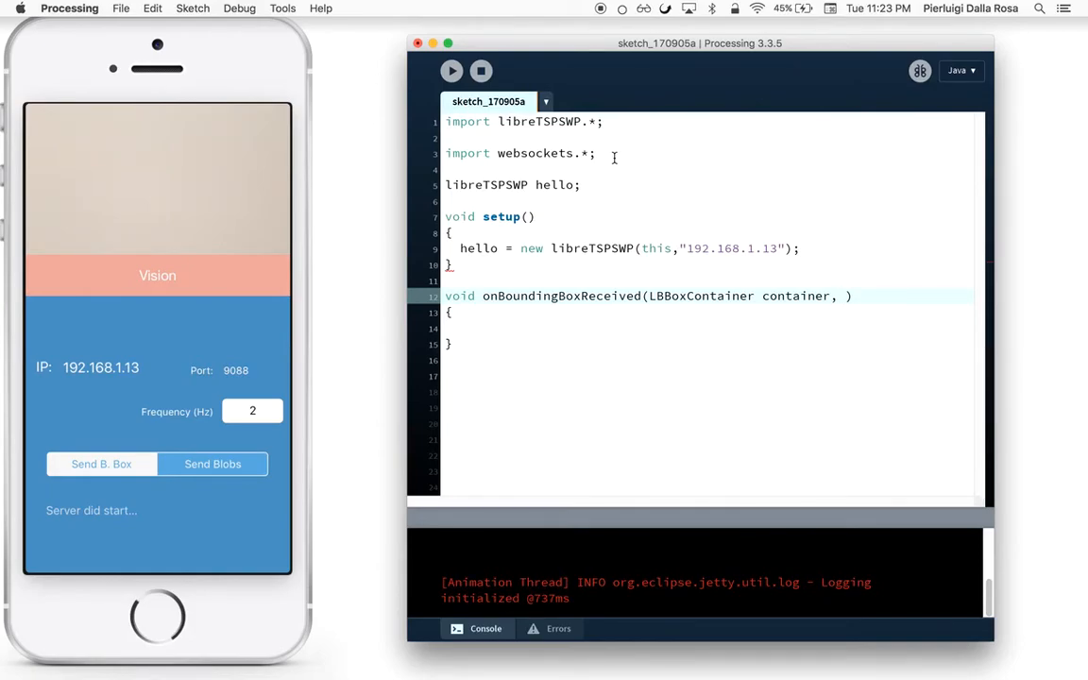
pyautogui.write('int')
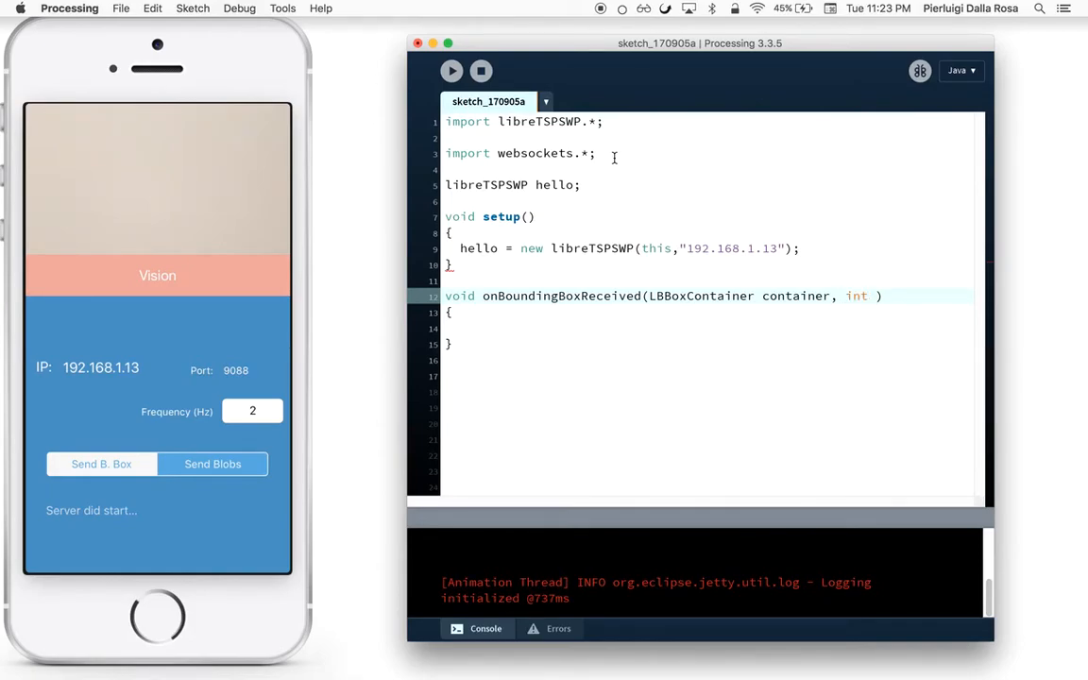
pyautogui.write('nBlobs, Strin')
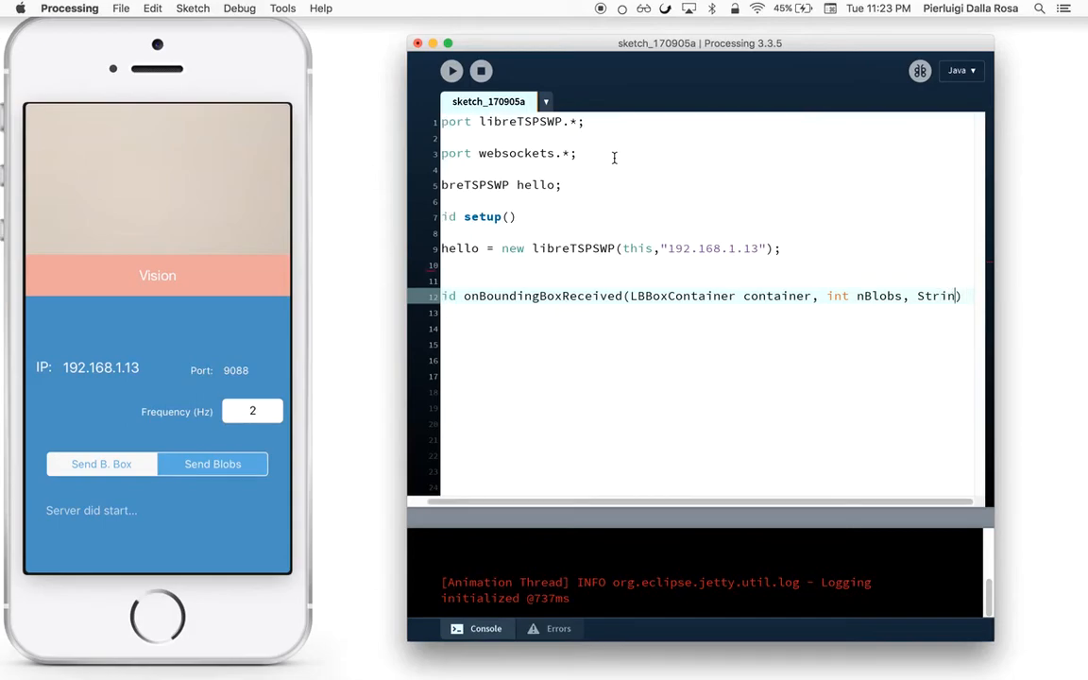
pyautogui.write('ip')
pyautogui.click(711, 314)
pyautogui.write('{')
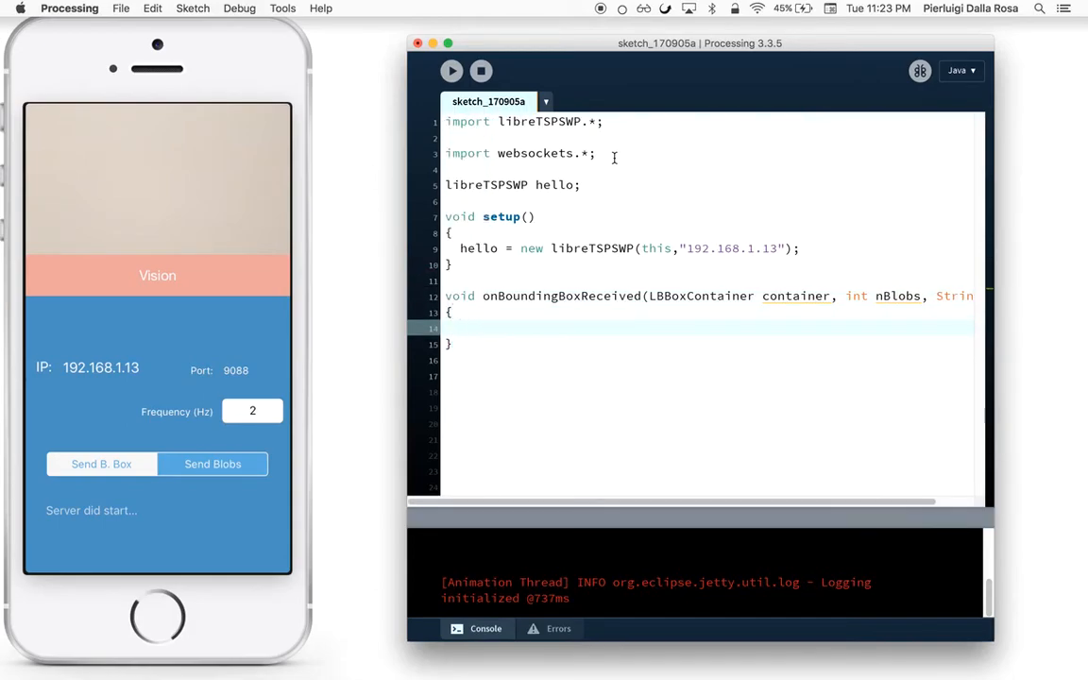
pyautogui.write('int')
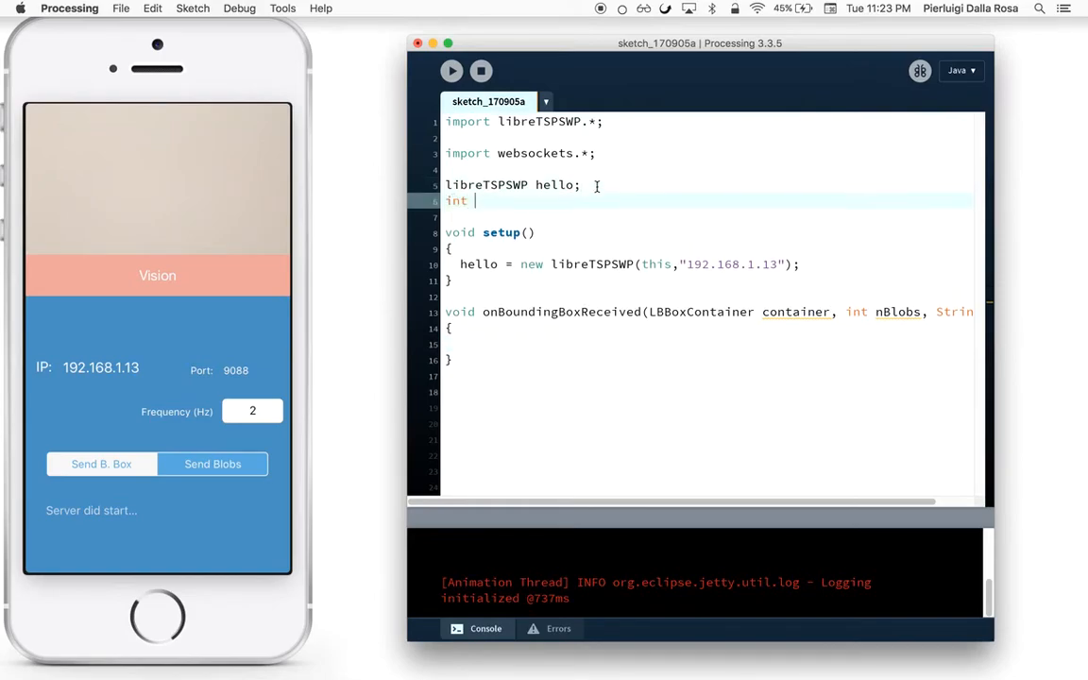
# Step: Declare int globalNumOfBlobs = 0; and start a draw() function
pyautogui.write('glio')
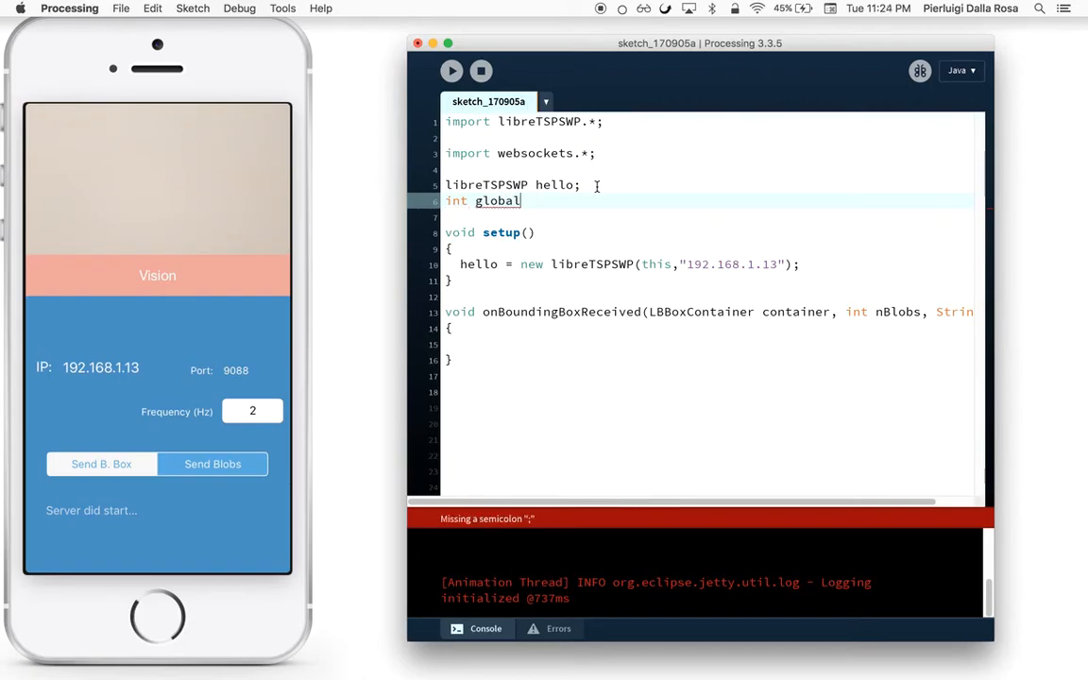
pyautogui.write('NumOf')
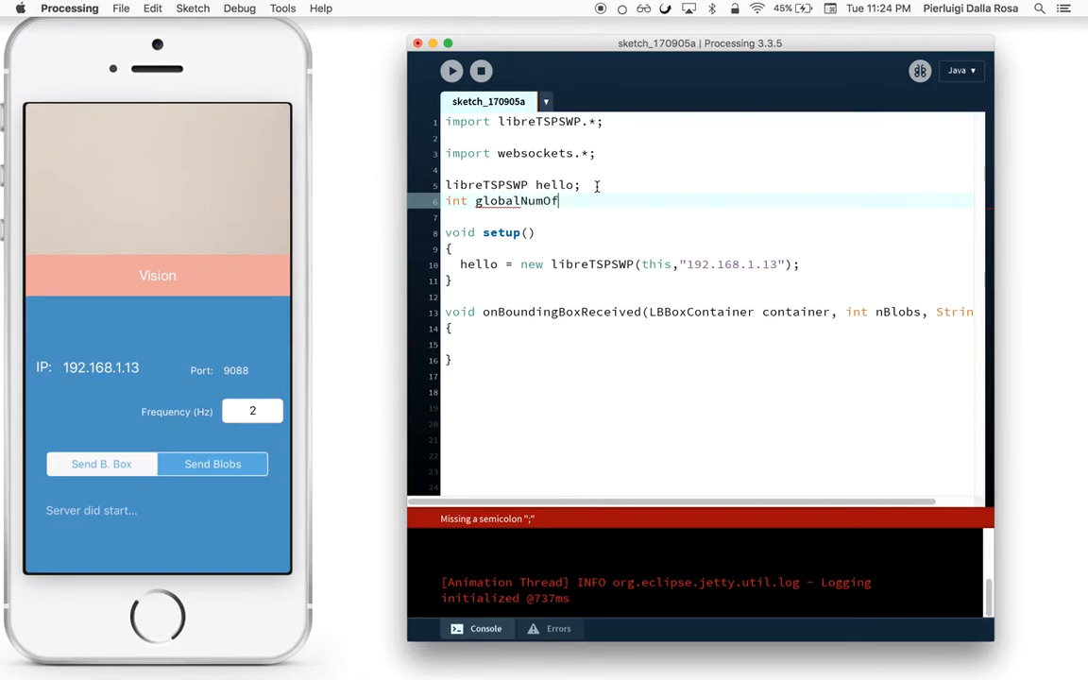
pyautogui.write('Blobs = 0;')
pyautogui.write('voi')
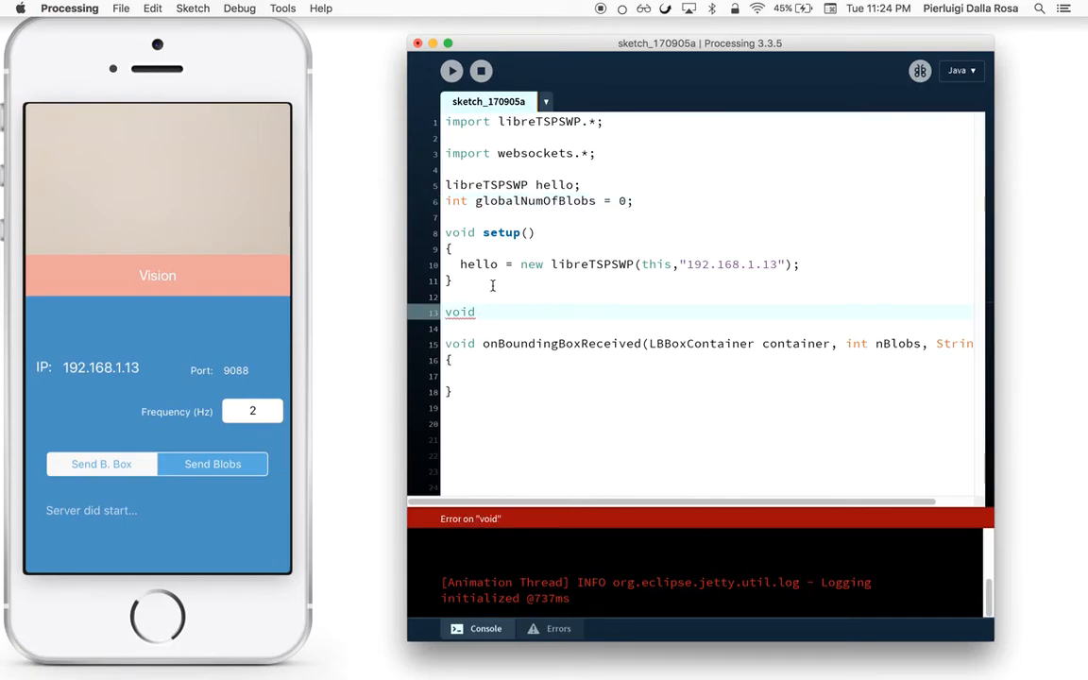
pyautogui.write('draw()')
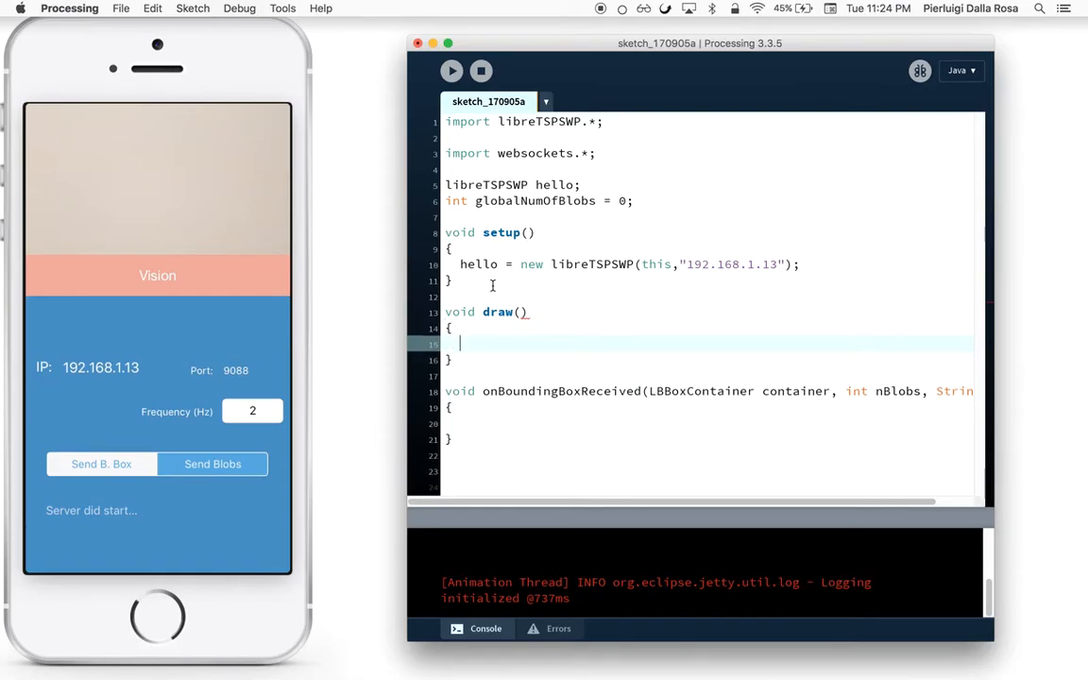
# Step: In draw(), add background(255); fill(0); and text(globalNumOfBlobs,10,10);
pyautogui.write('t')
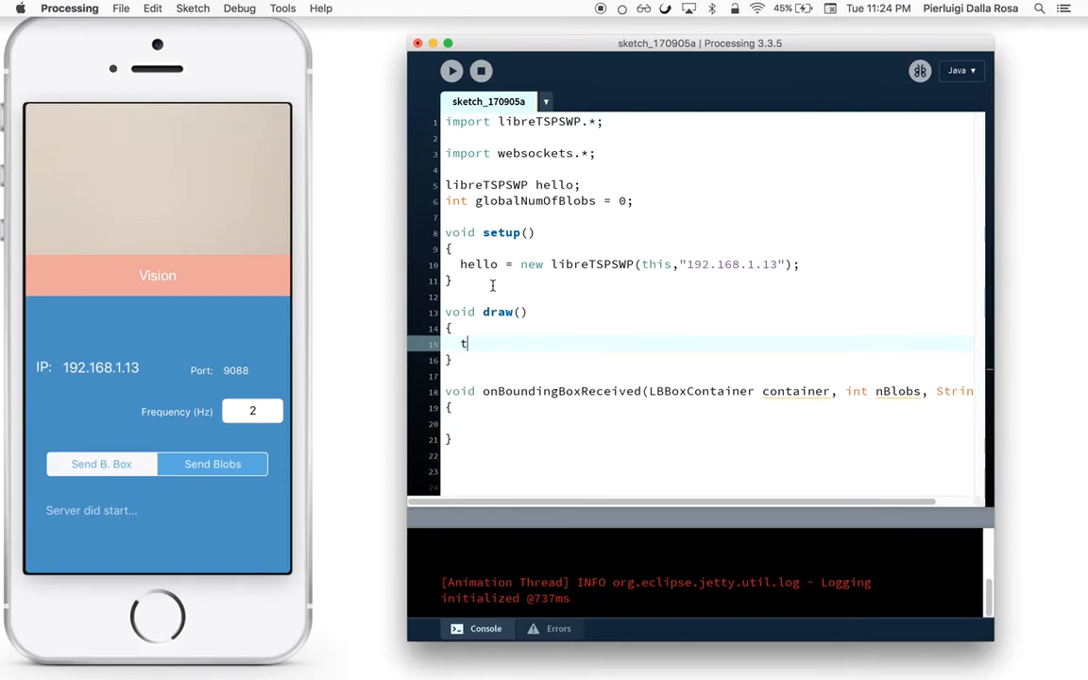
pyautogui.write('ext();')
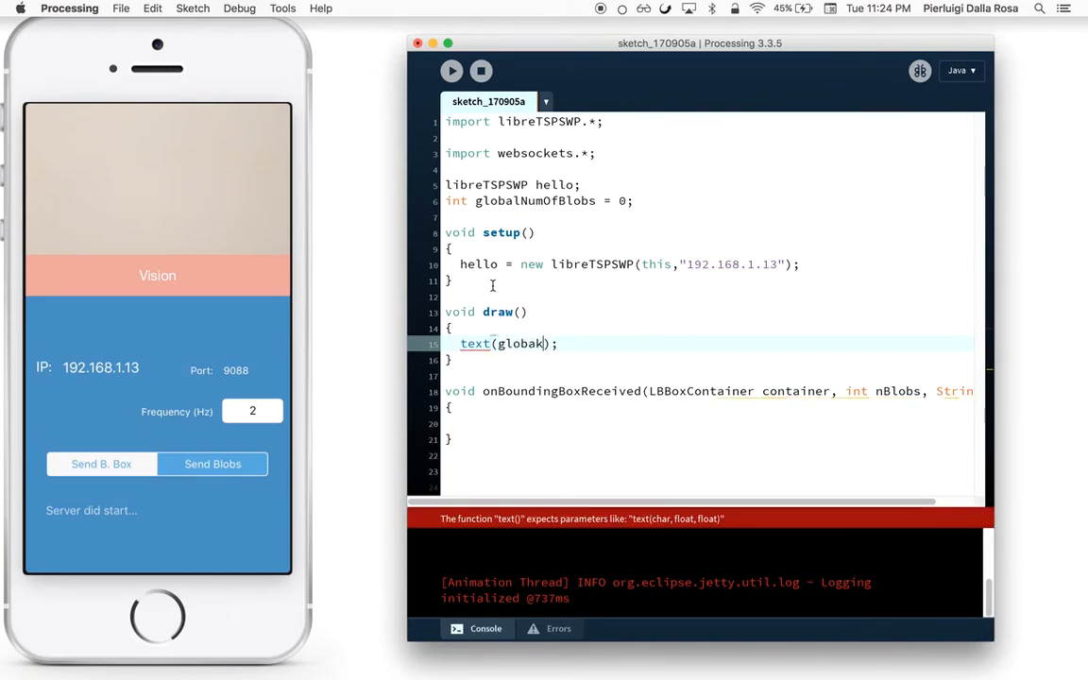
pyautogui.write('NumOf')
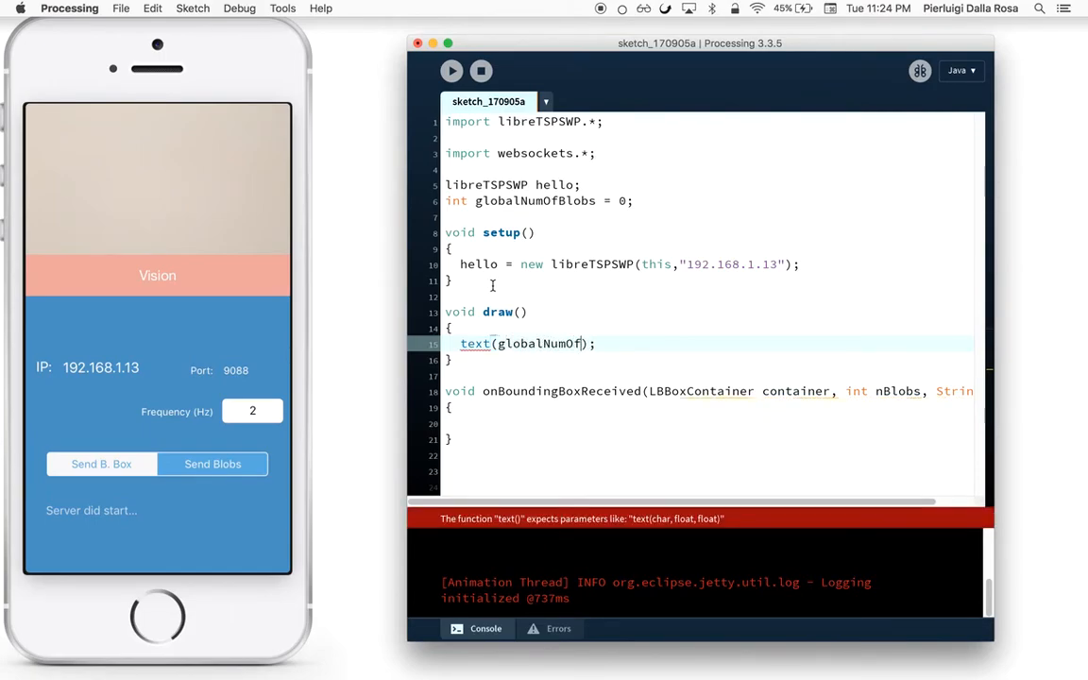
pyautogui.write('fill();')
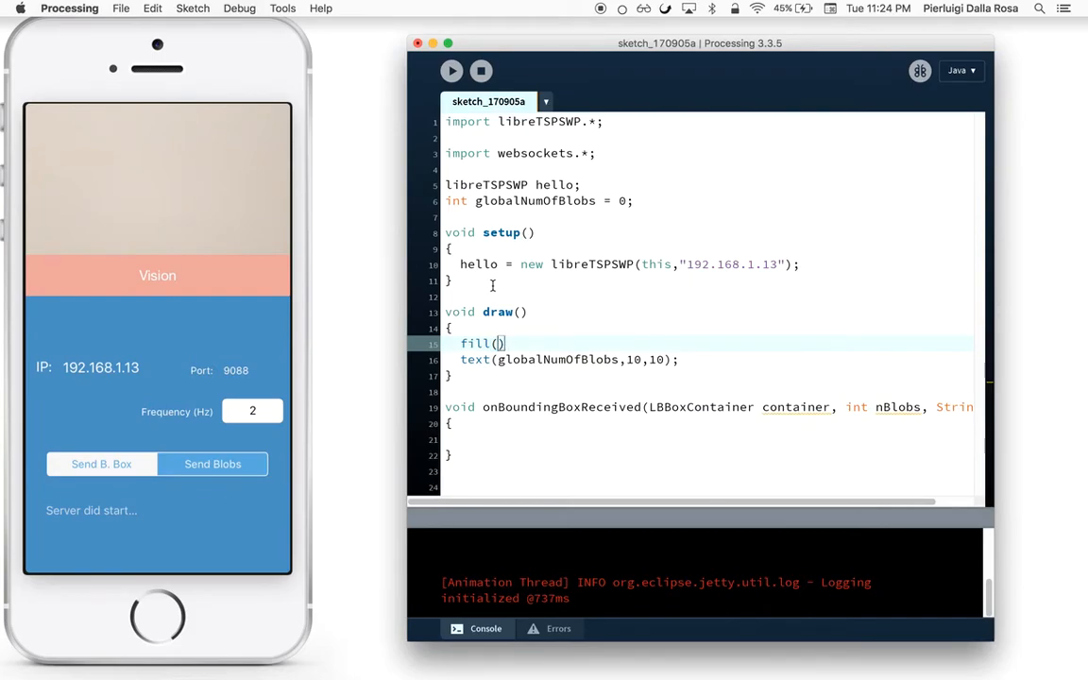
pyautogui.write('0')
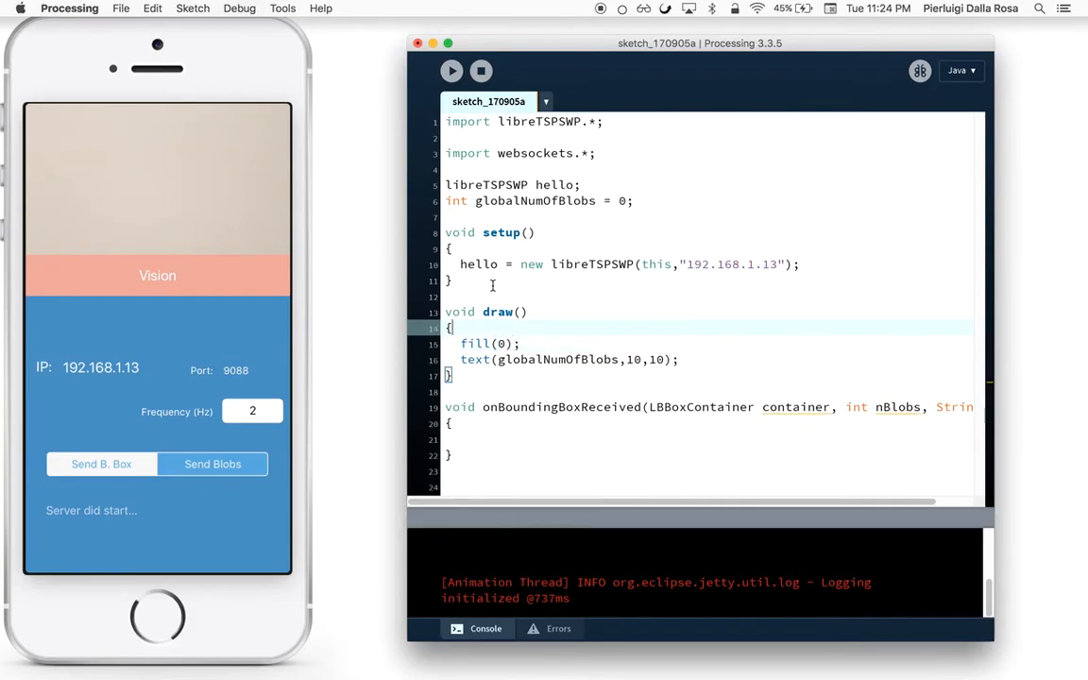
pyautogui.write('background')
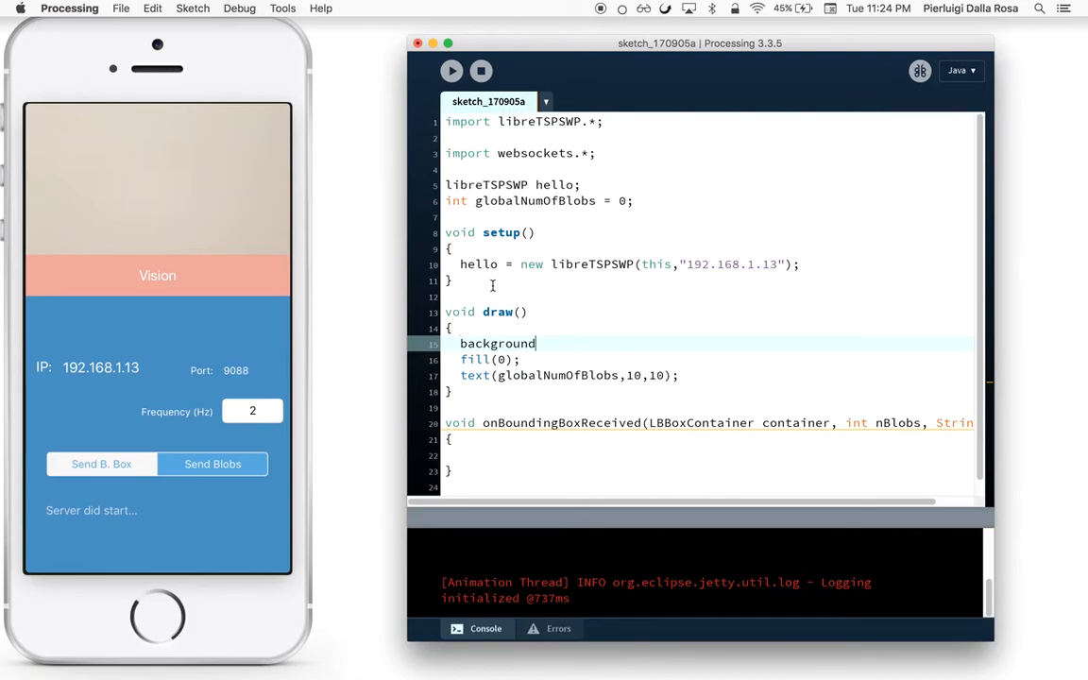
pyautogui.write('(255);')
pyautogui.click(710, 455)
pyautogui.write('globalNumOfBlobs = nBlobs;')
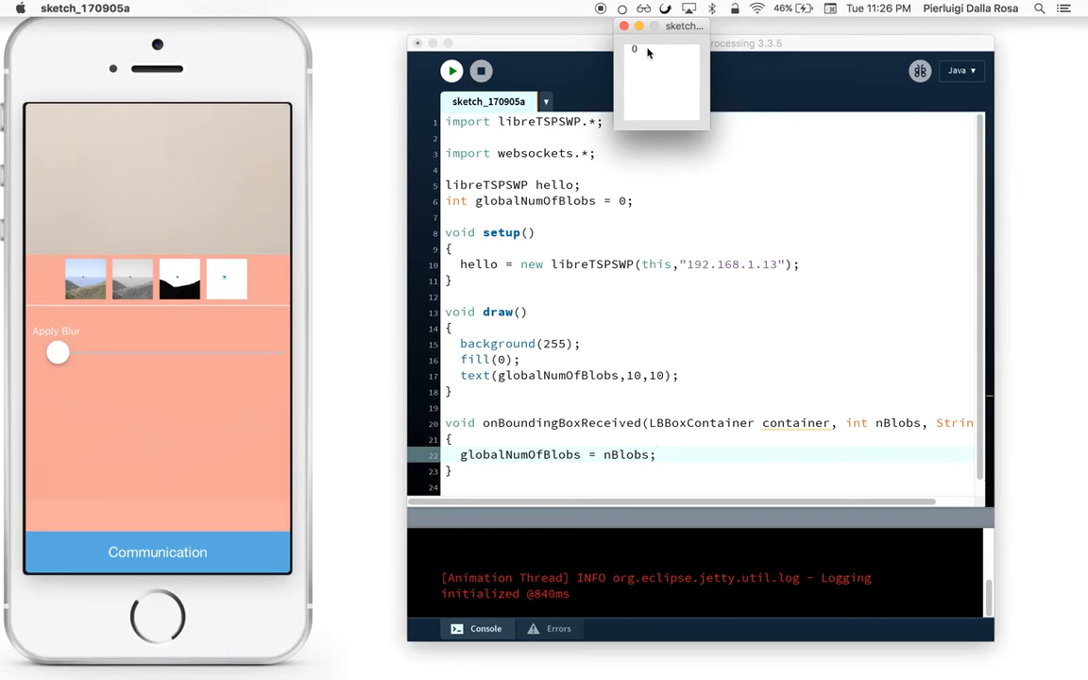
# Step: Adjust the phone app's threshold slider while the sketch window shows the blob count
pyautogui.moveTo(56, 353); pyautogui.dragTo(193, 353)
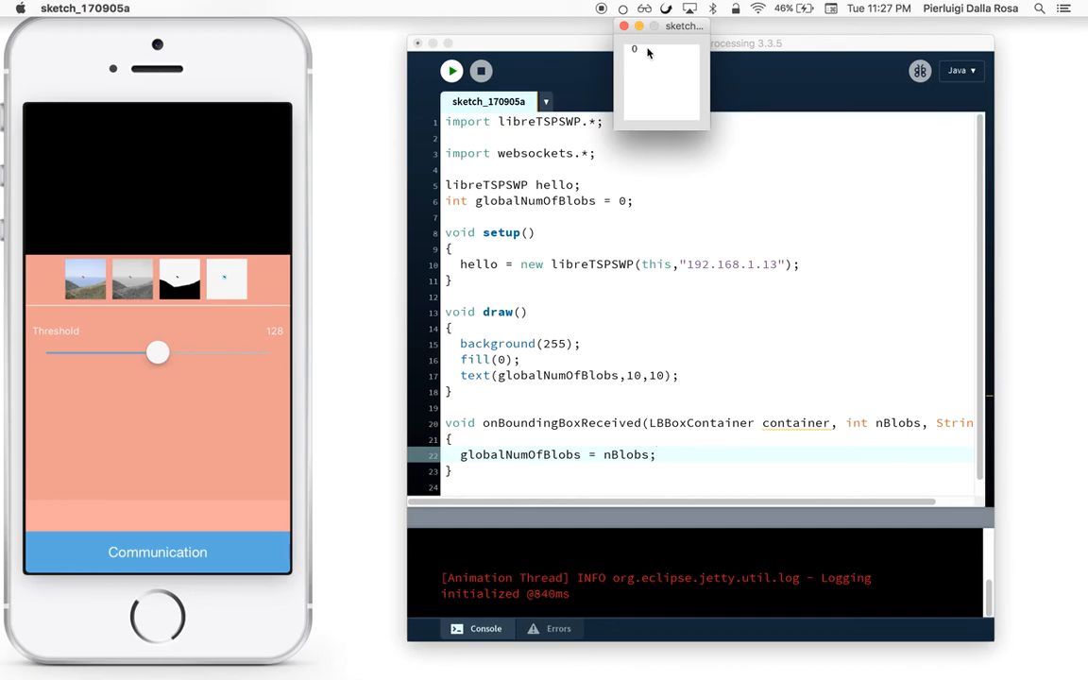
pyautogui.moveTo(159, 353); pyautogui.dragTo(125, 353)
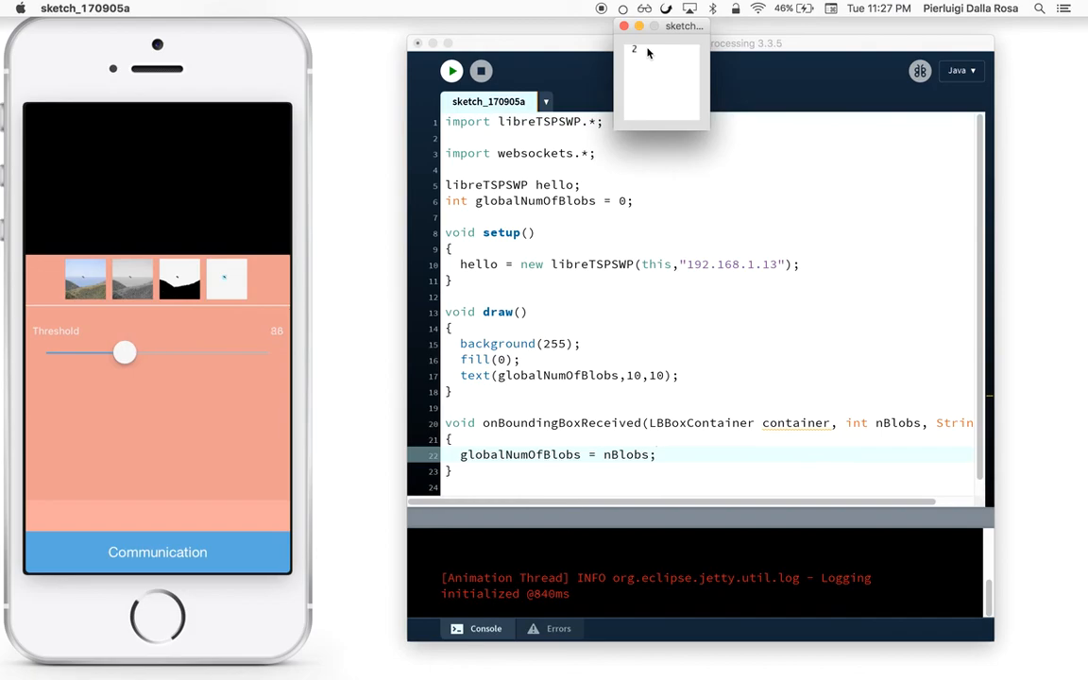